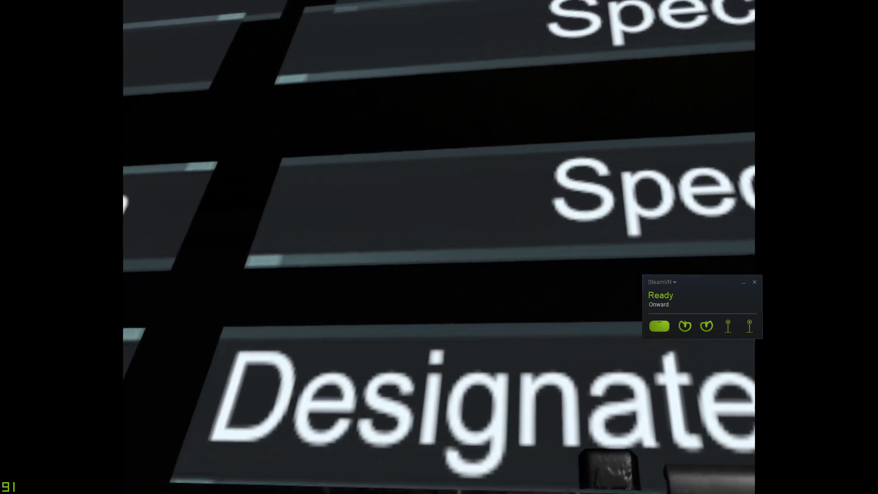
Play the newest recording, Onward 03.03.2018 - 22.26.15.04, from D:\Onward in Films & TV
left_click(415, 484)
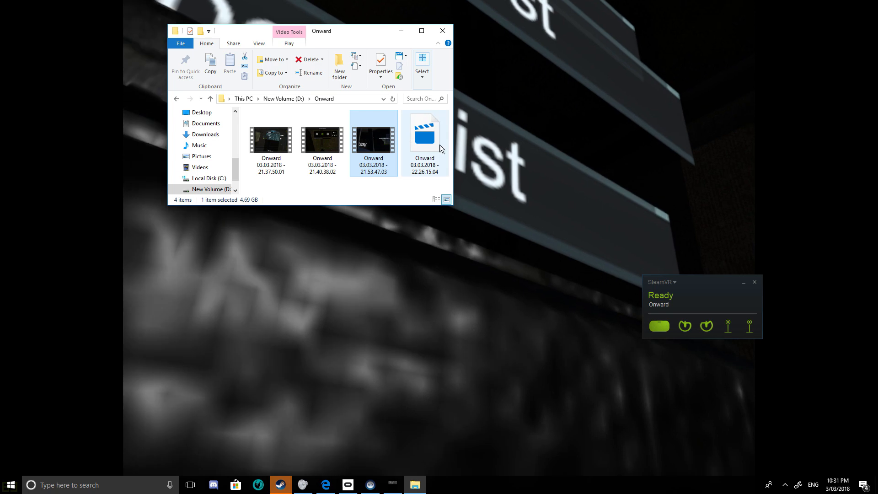
double_click(423, 139)
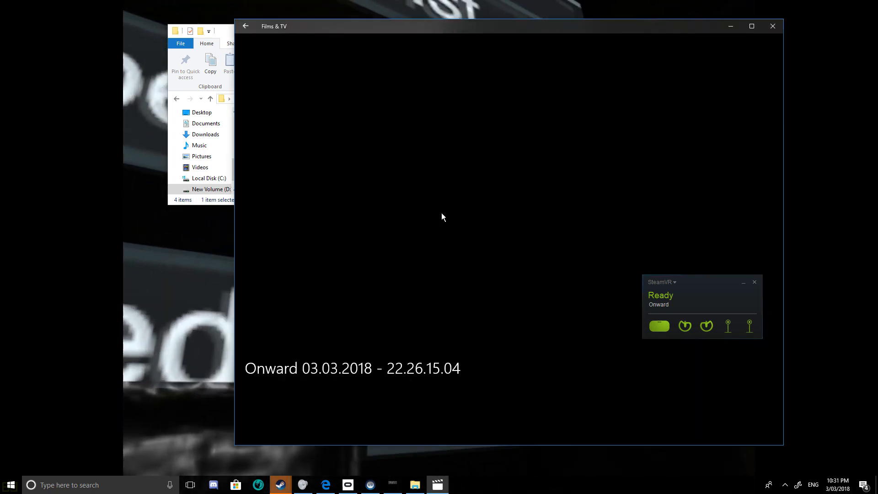